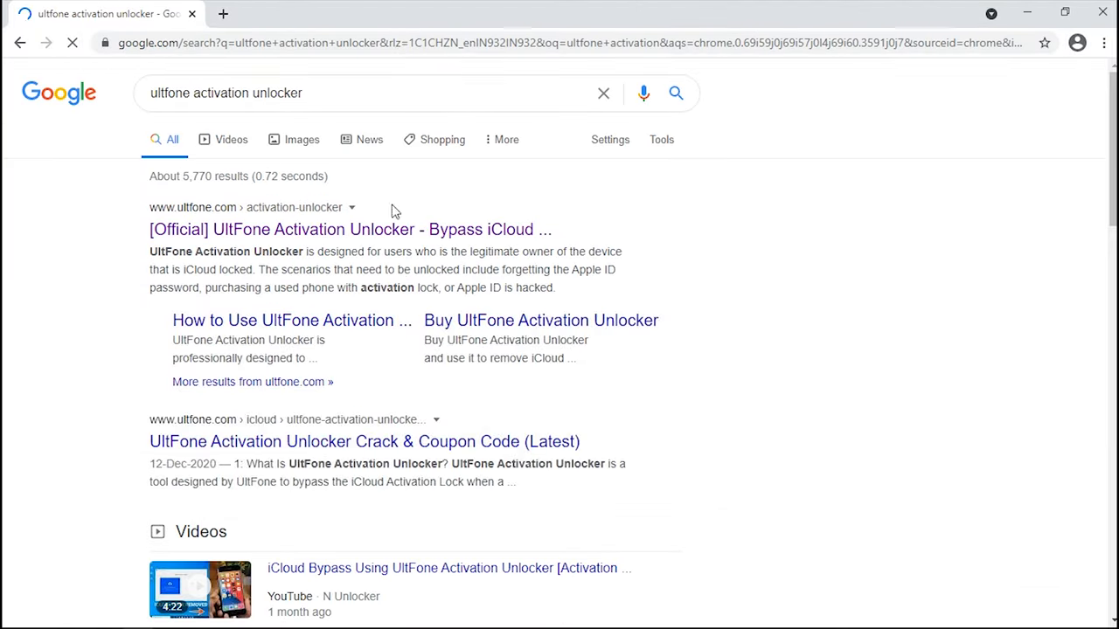
Open the [Official] UltFone Activation Unlocker result and scroll to its Free Download button
left_click(335, 229)
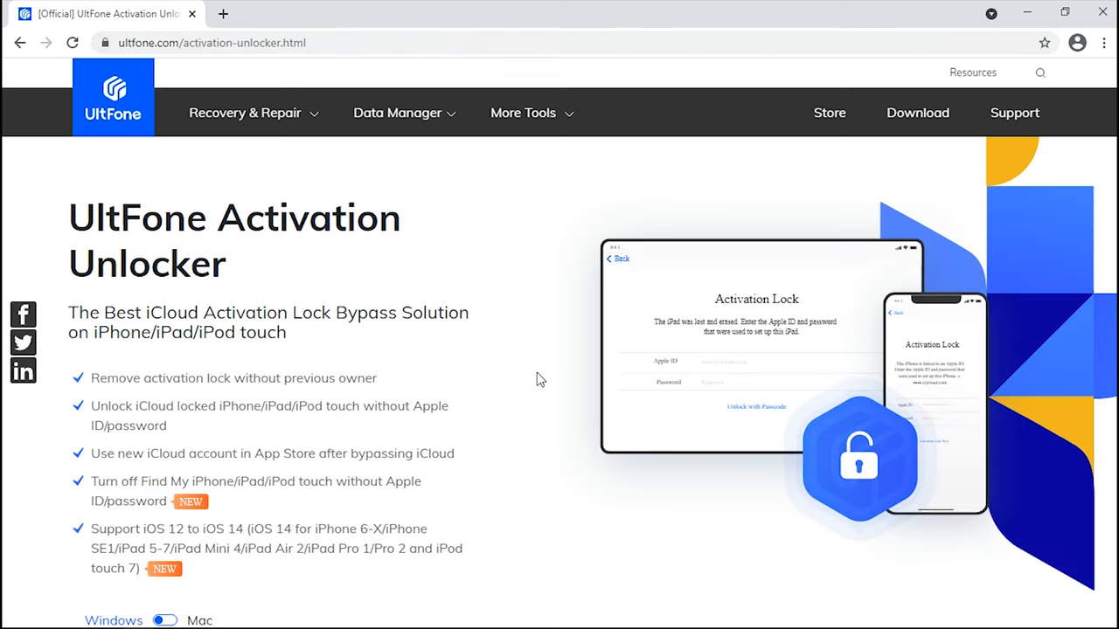
scroll("down", 3)
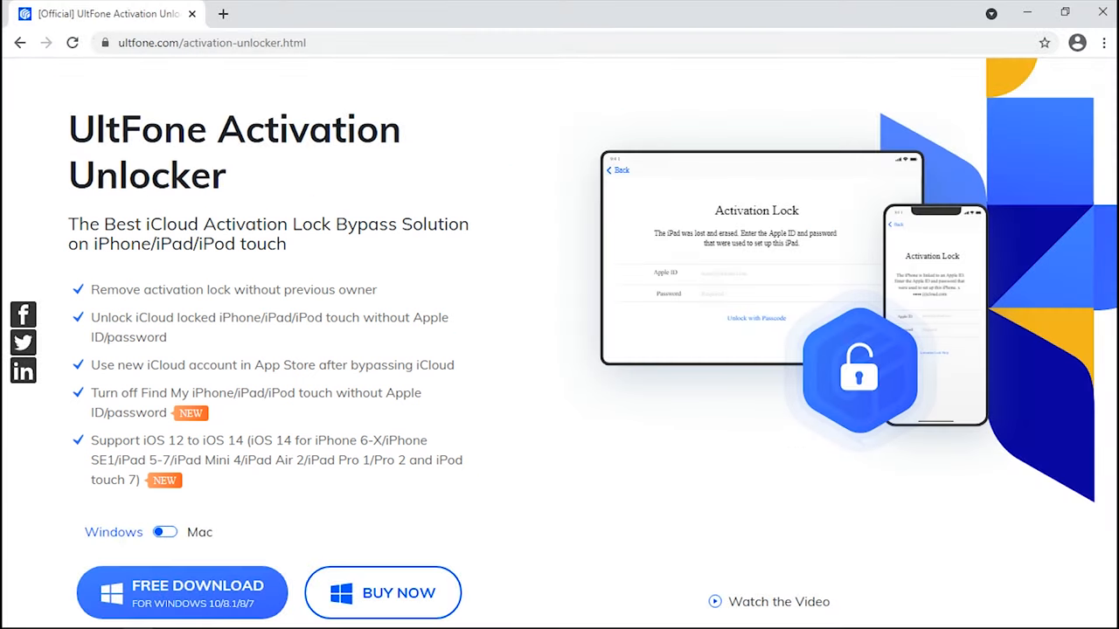
scroll("down", 3)
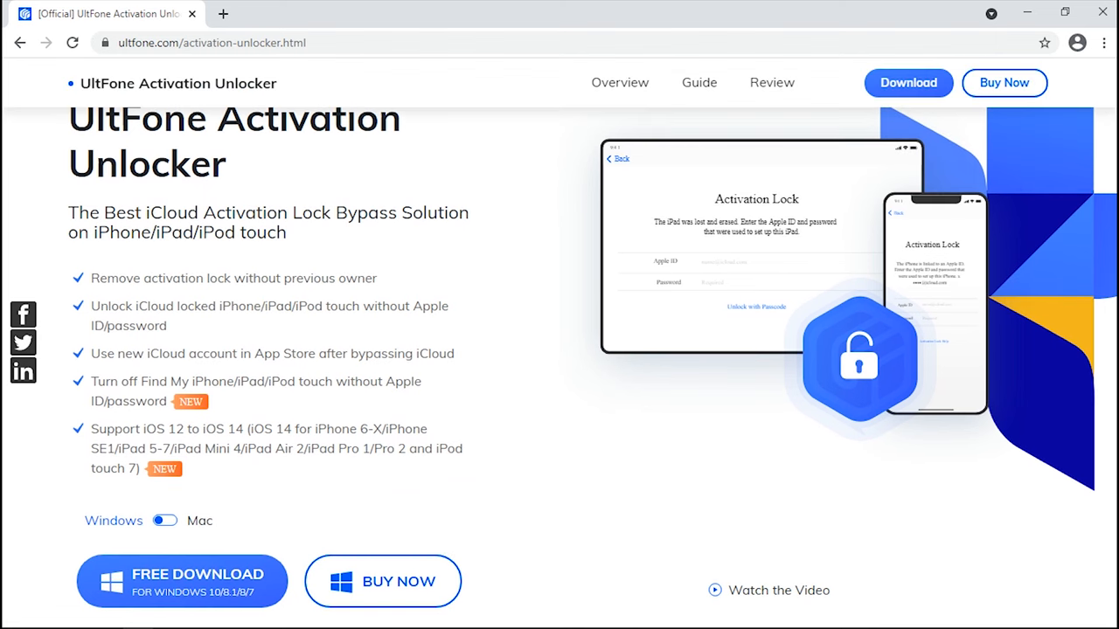
Download the Windows unlocker and accept the license to install it
left_click(189, 587)
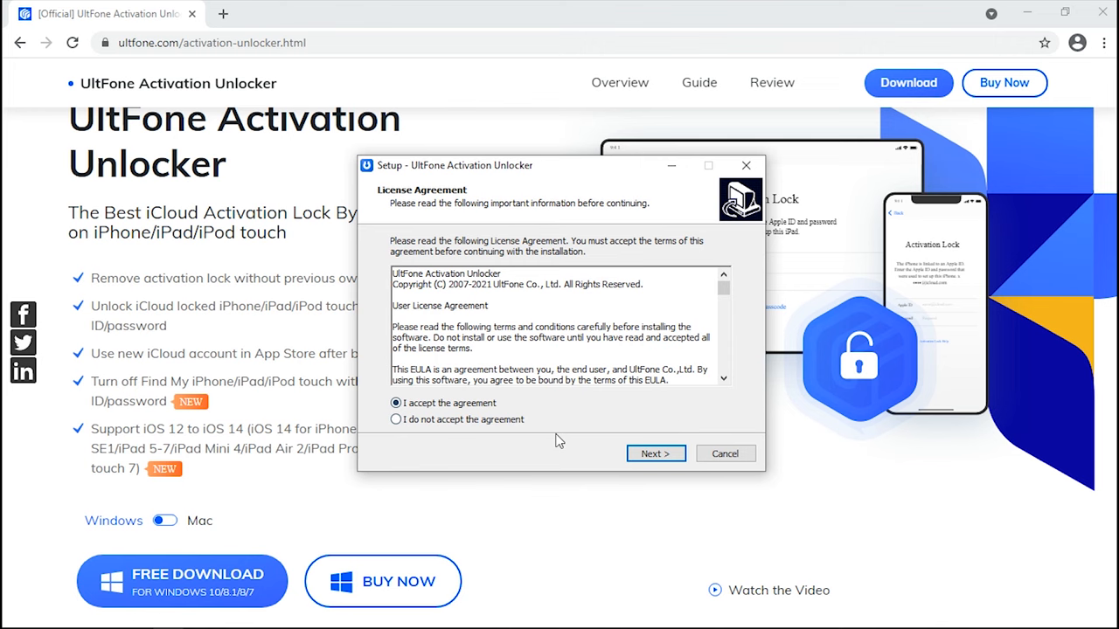
left_click(656, 455)
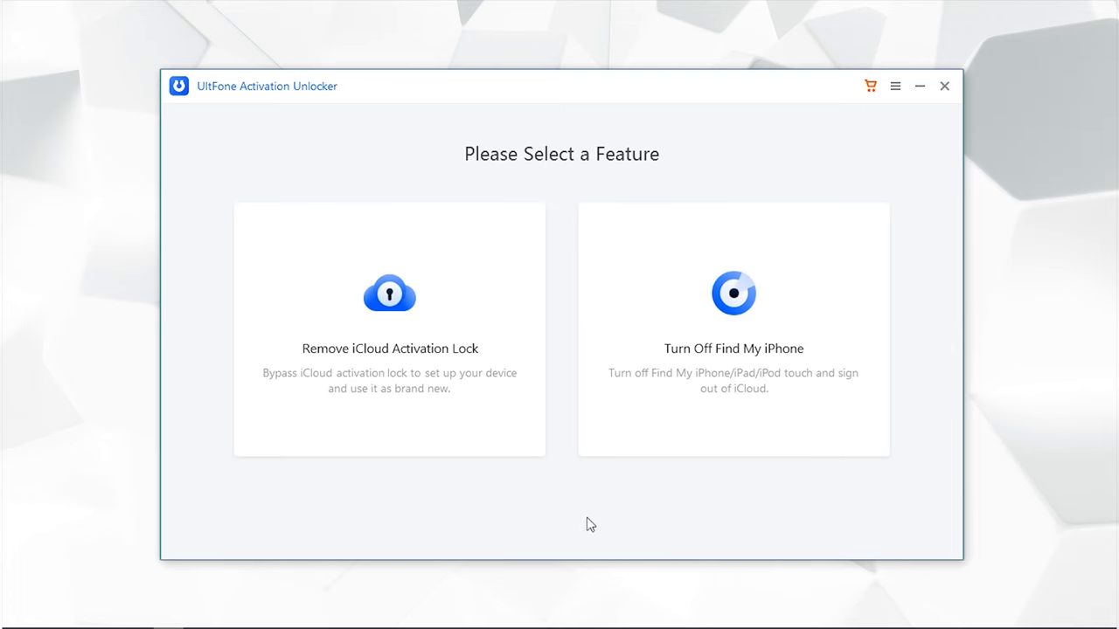
Choose Remove iCloud Activation Lock, start it and accept the usage agreement
left_click(388, 329)
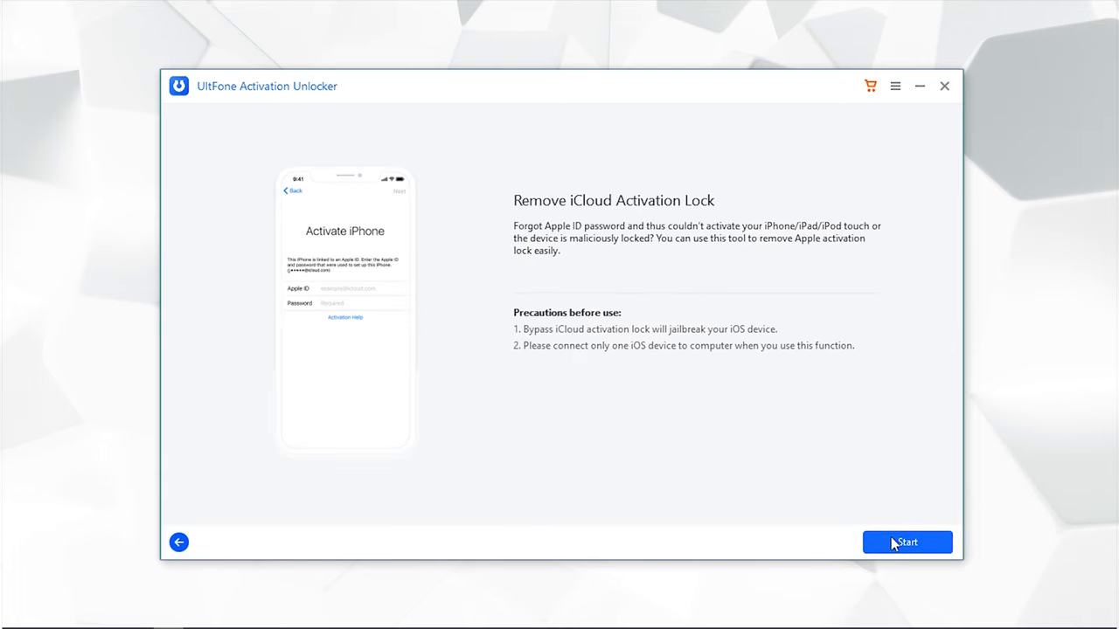
left_click(906, 542)
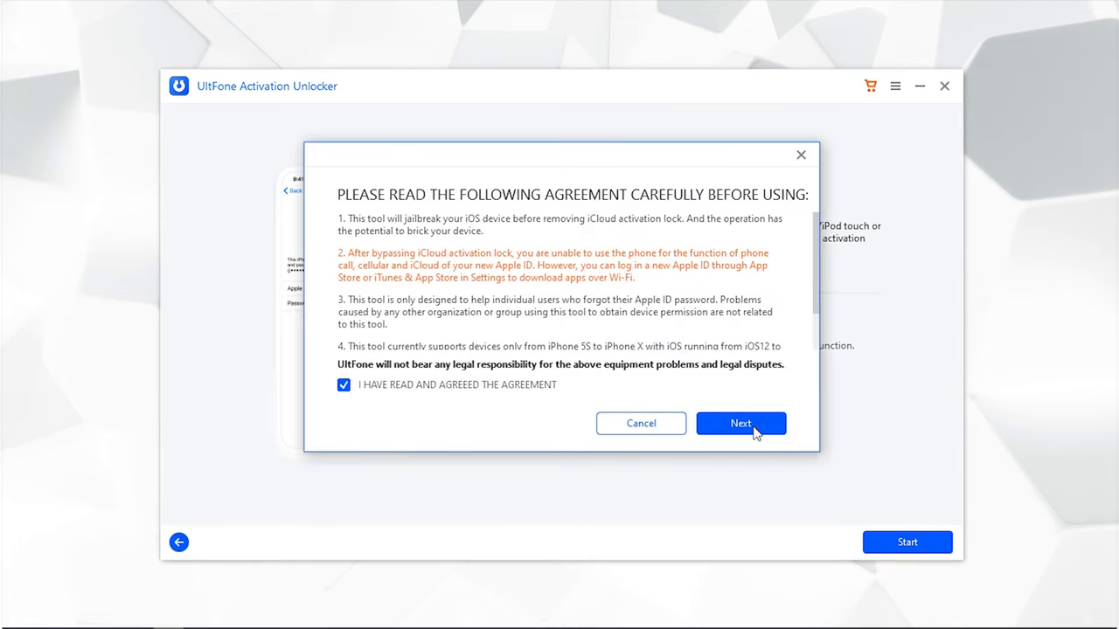
left_click(741, 423)
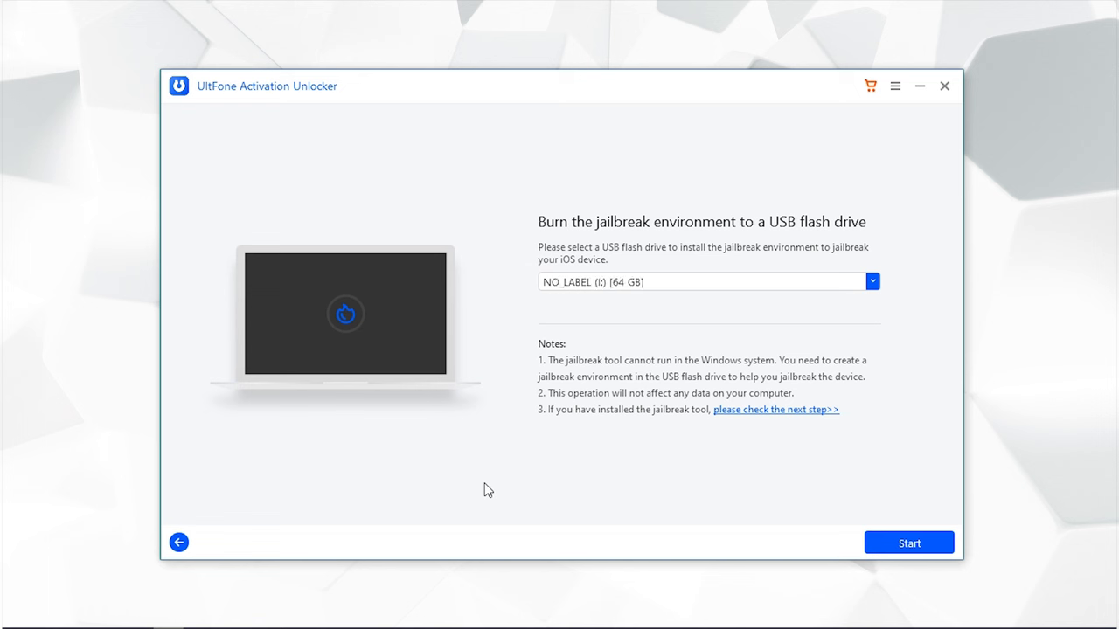
Start burning the jailbreak environment to NO_LABEL (I:) and confirm erasing its data
left_click(909, 542)
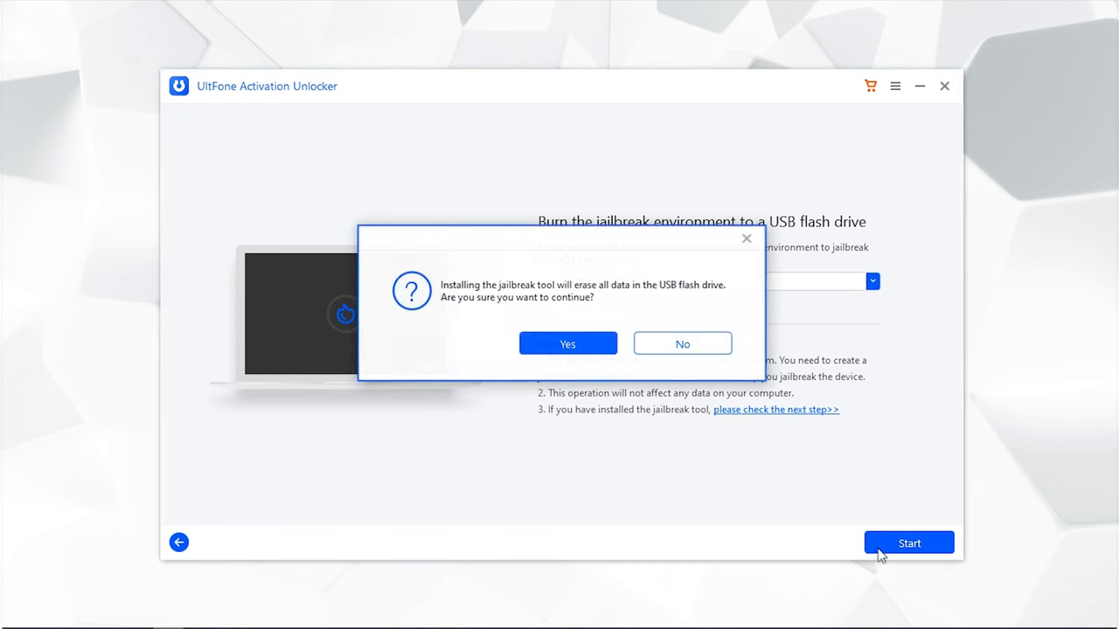
left_click(566, 343)
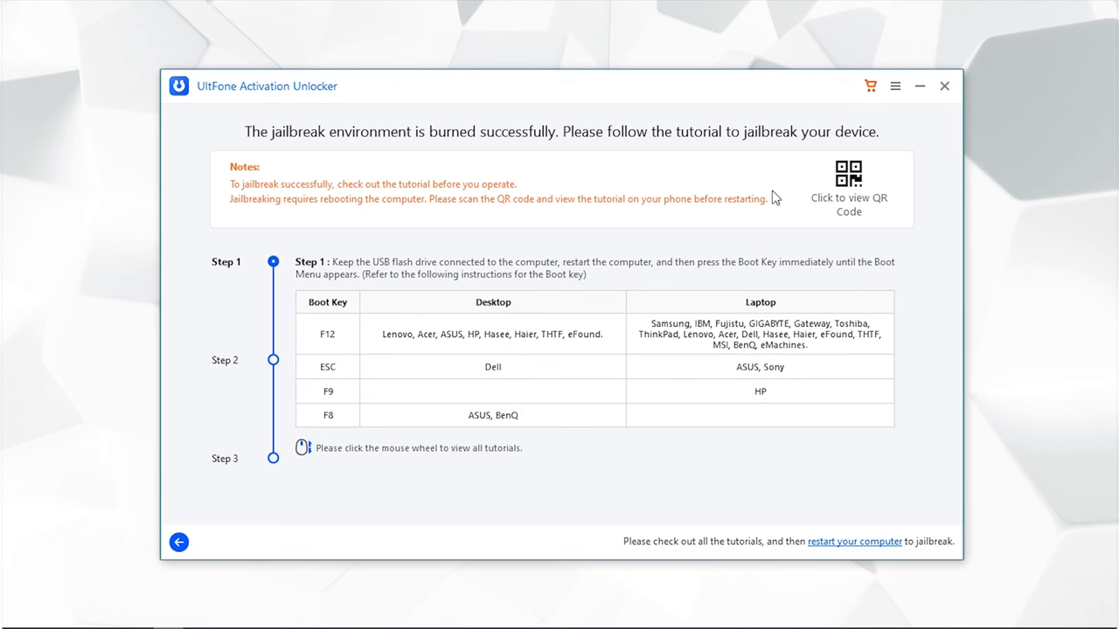
Restart the computer from the jailbreak tutorial and confirm the restart
left_click(853, 542)
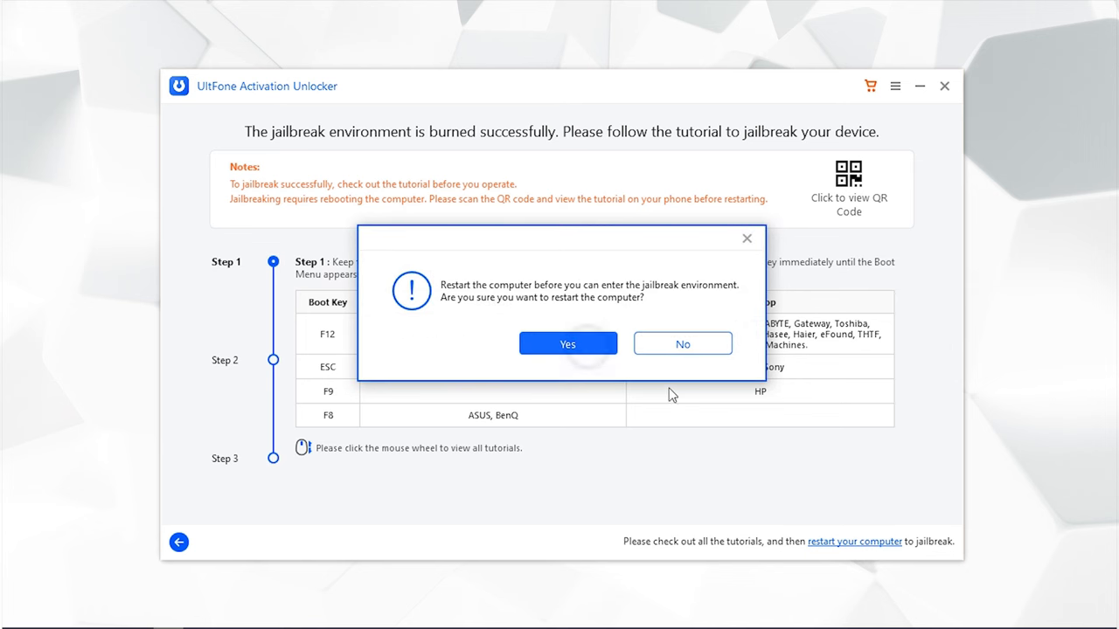
left_click(566, 343)
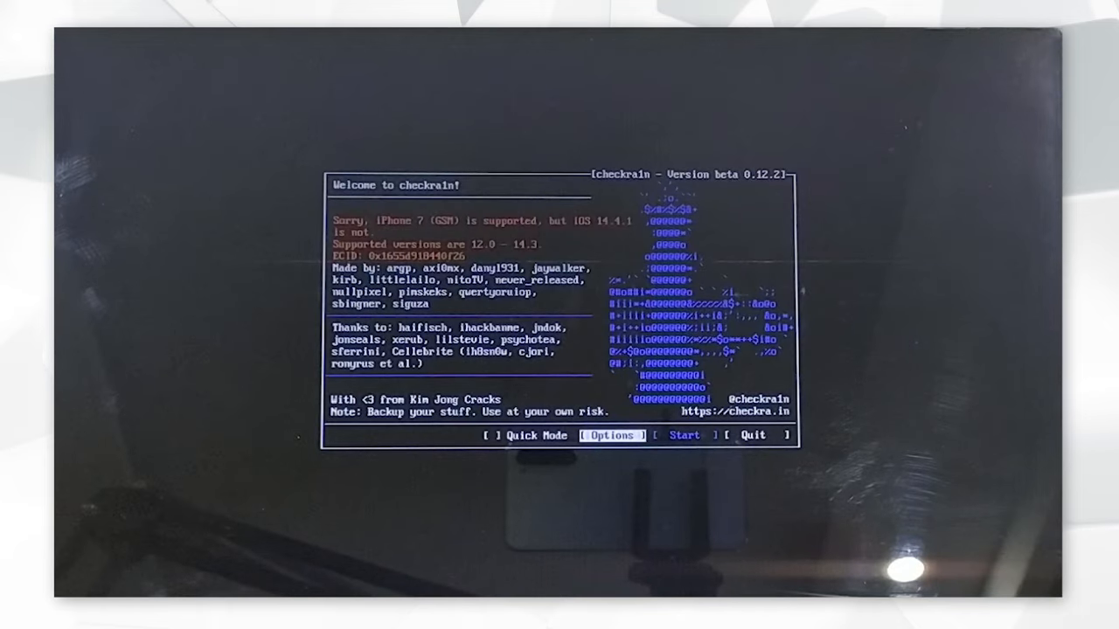
Allow the untested iOS version, start the jailbreak and advance into recovery mode
left_click(610, 435)
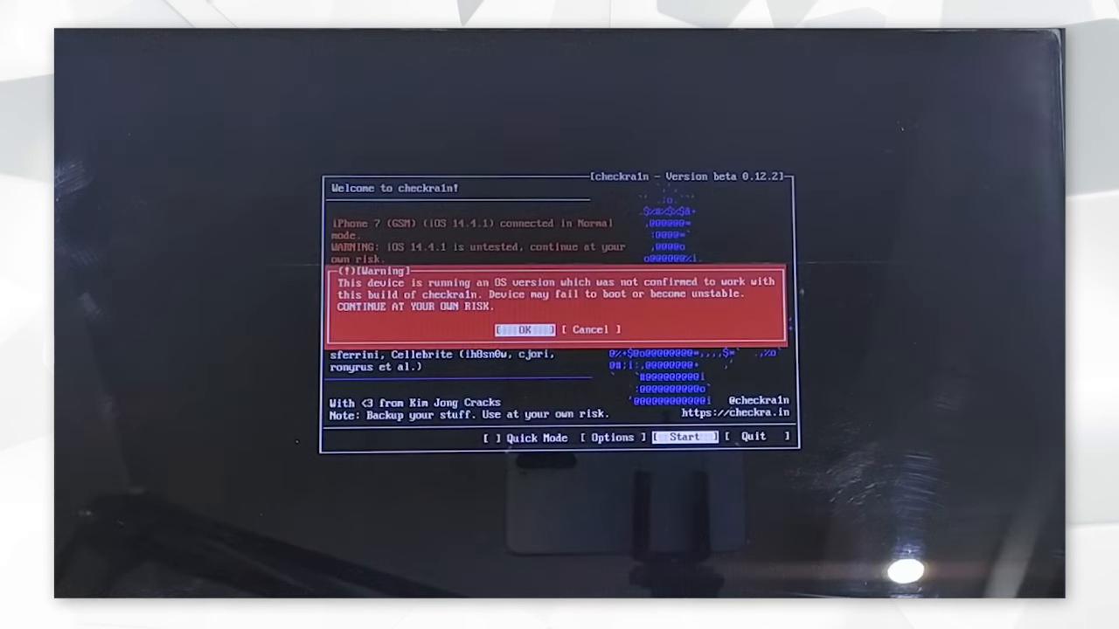
left_click(524, 328)
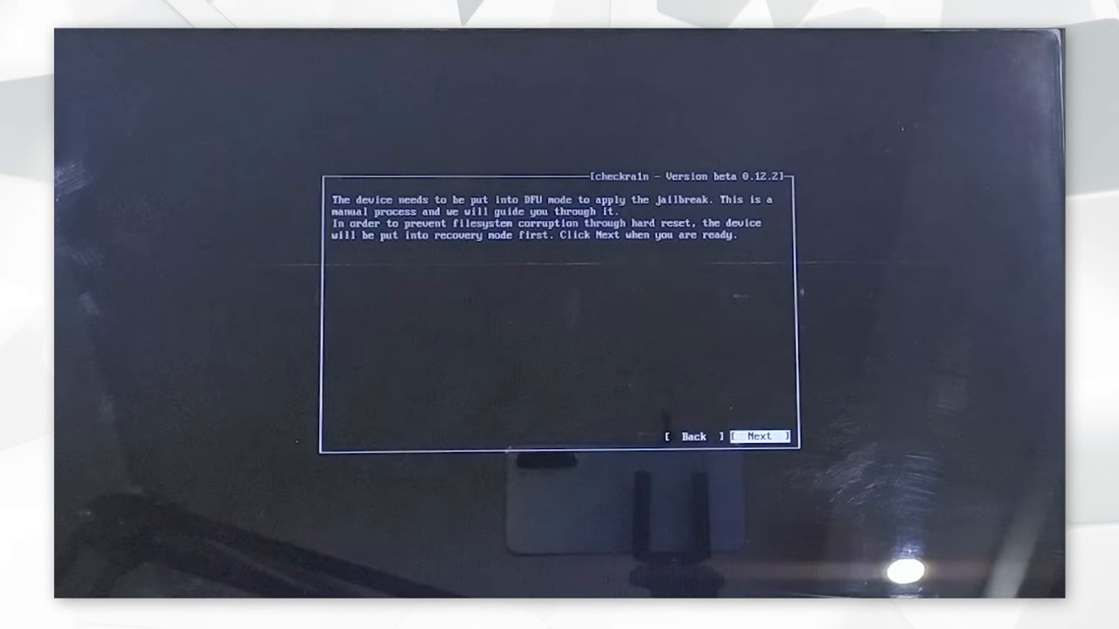
left_click(758, 437)
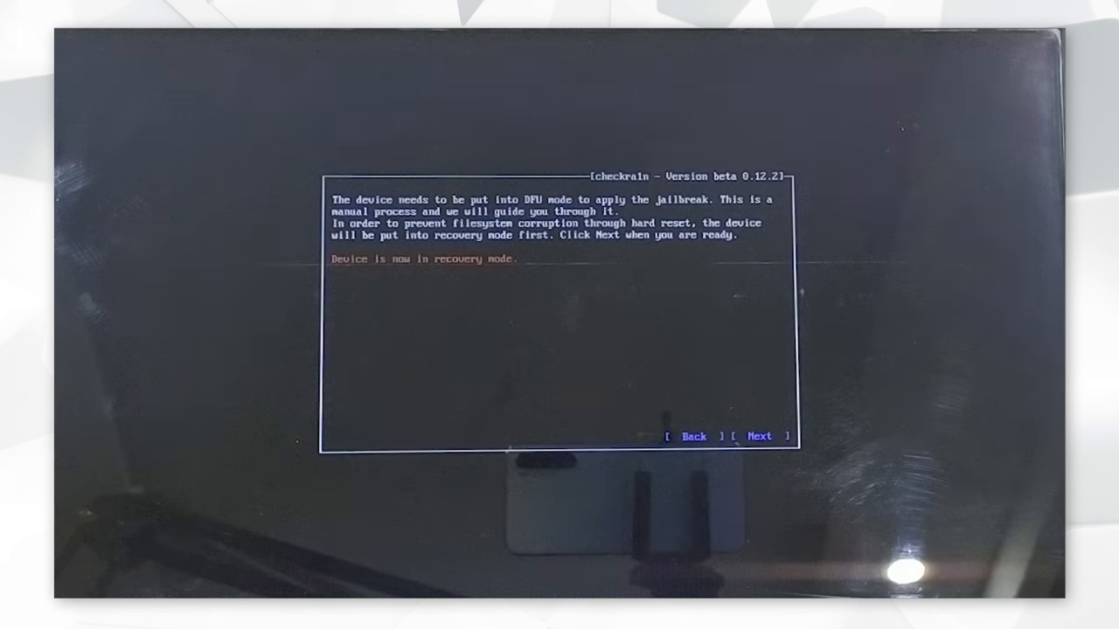
left_click(758, 437)
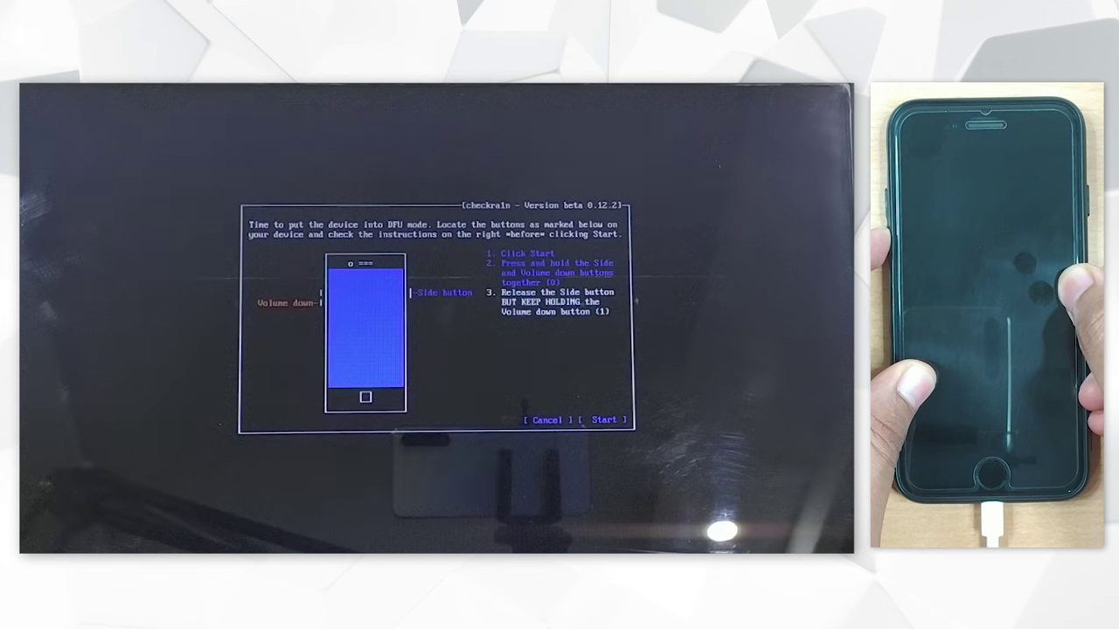
Start the DFU mode countdown for the Side and Volume down button sequence
left_click(603, 420)
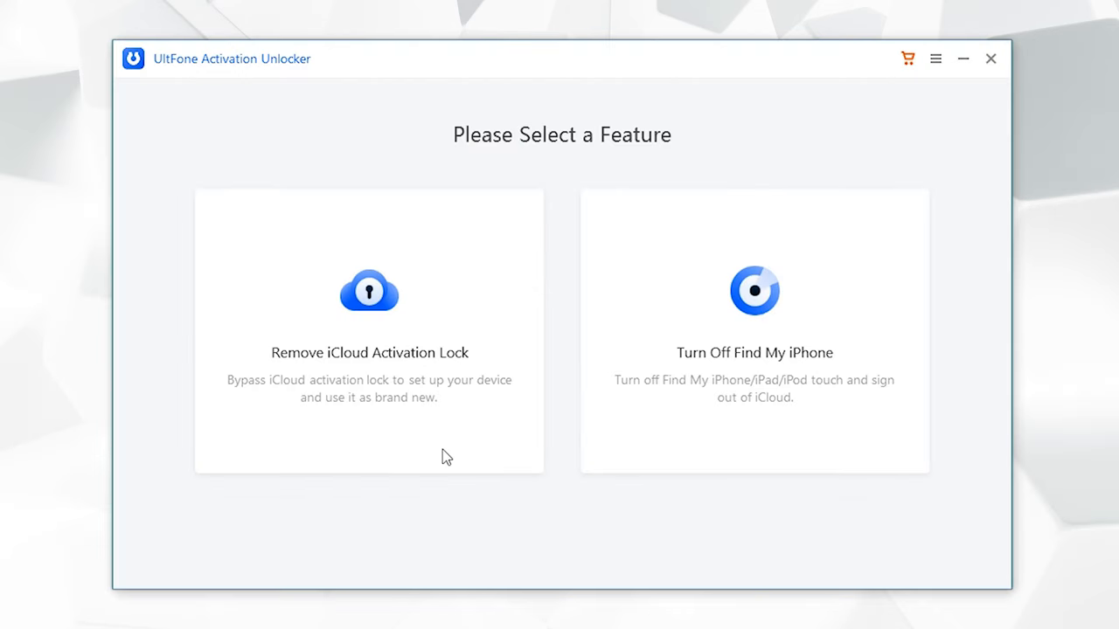
Run Remove iCloud Activation Lock on the jailbroken iPhone until it reports success
left_click(368, 332)
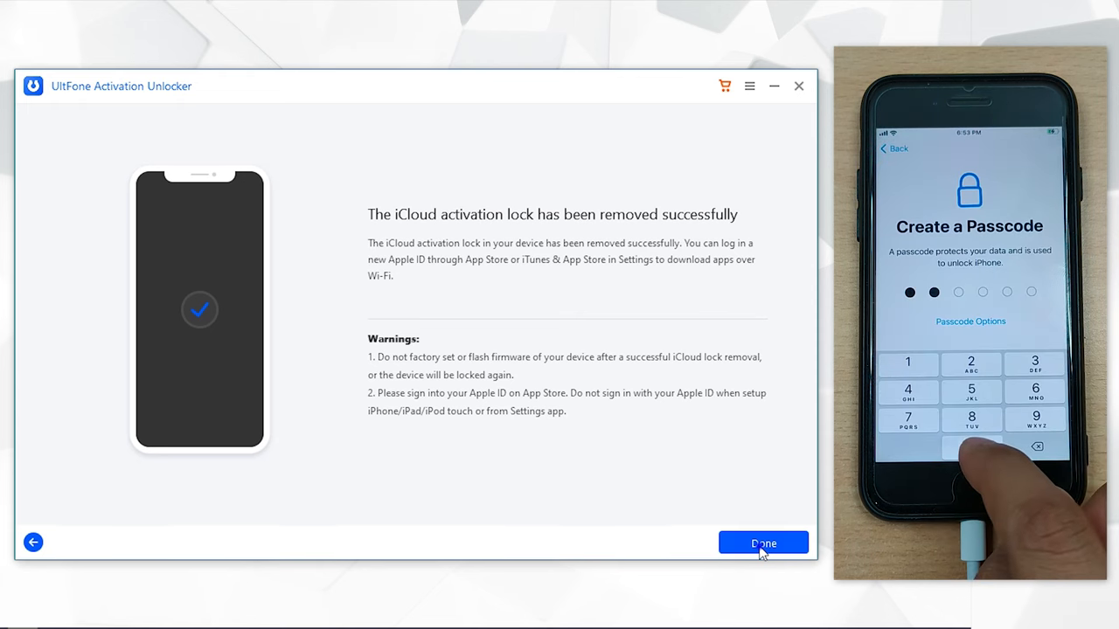
left_click(763, 542)
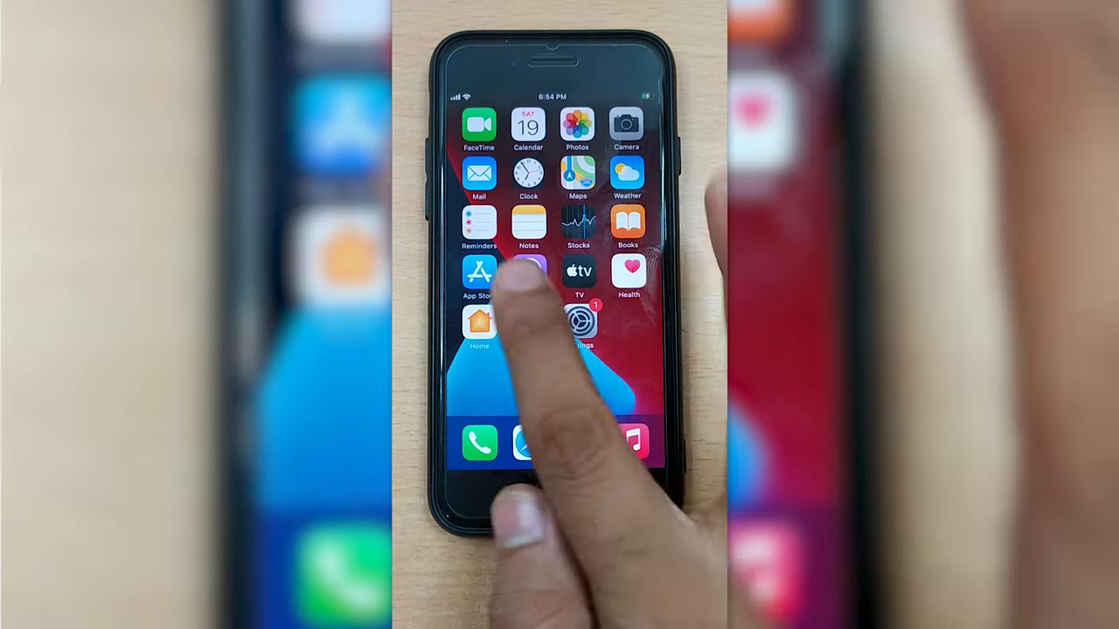
Browse the App Store's Apps tab, then allow Maps location access to show the current position
left_click(476, 273)
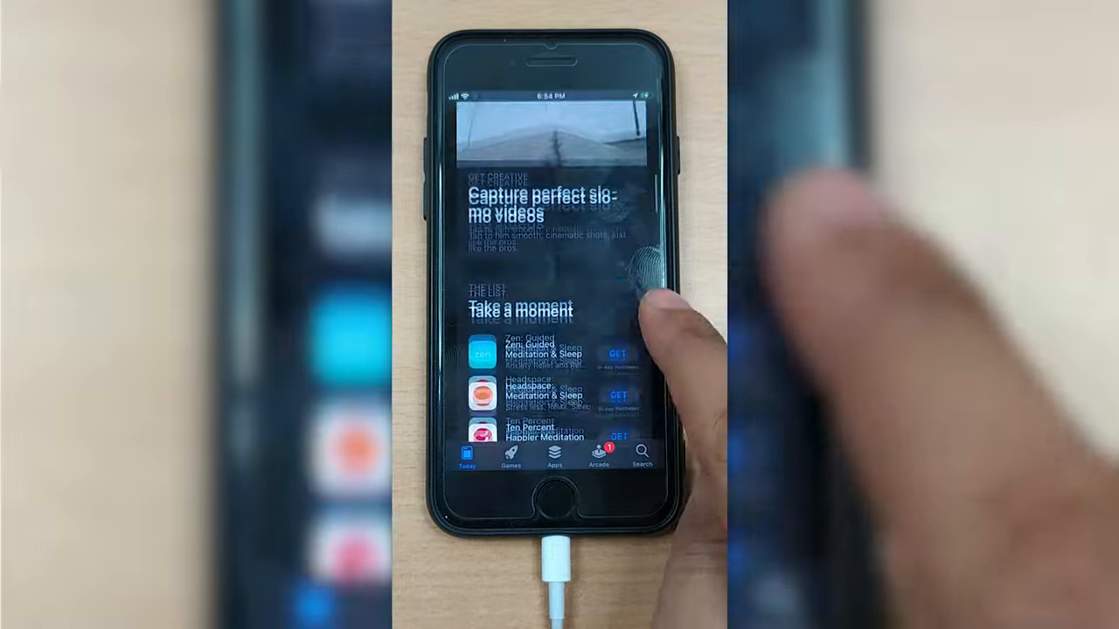
left_click(554, 458)
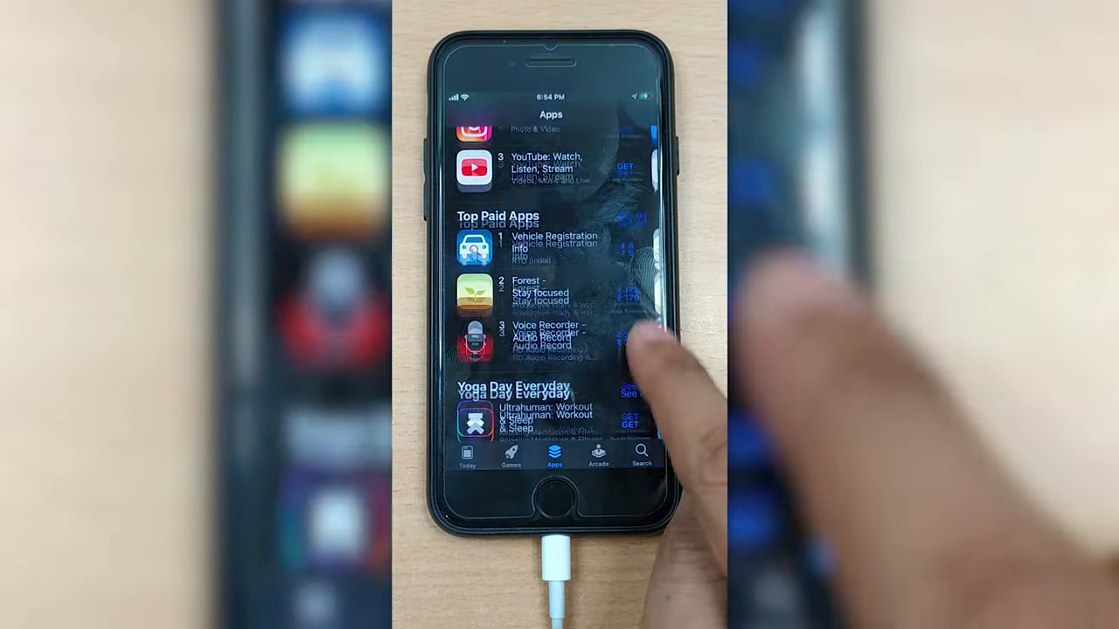
scroll("down", 3)
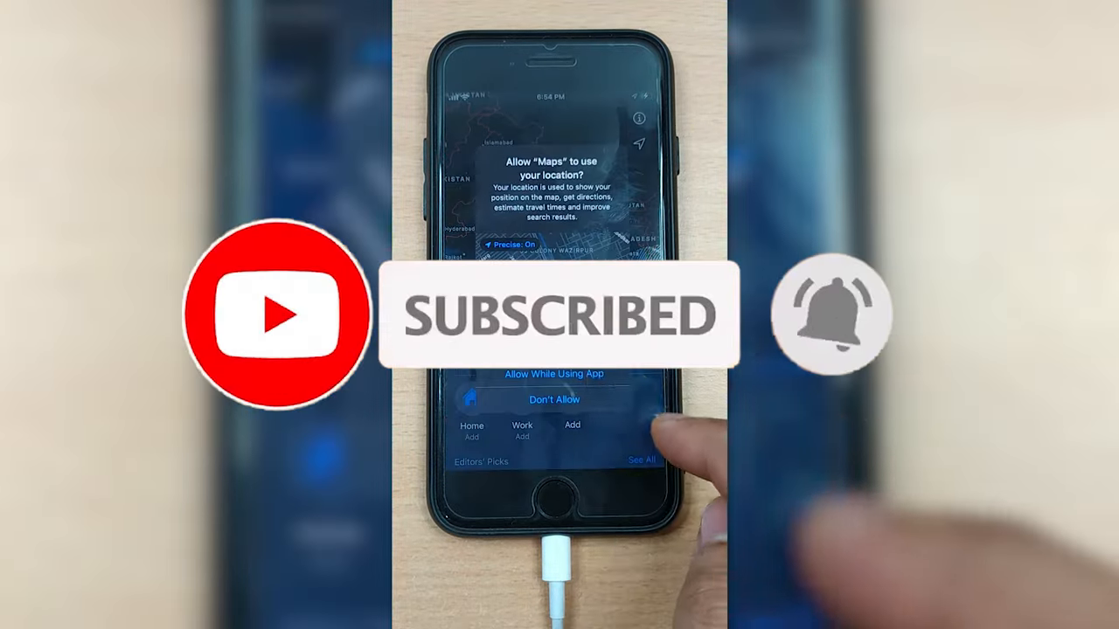
left_click(556, 398)
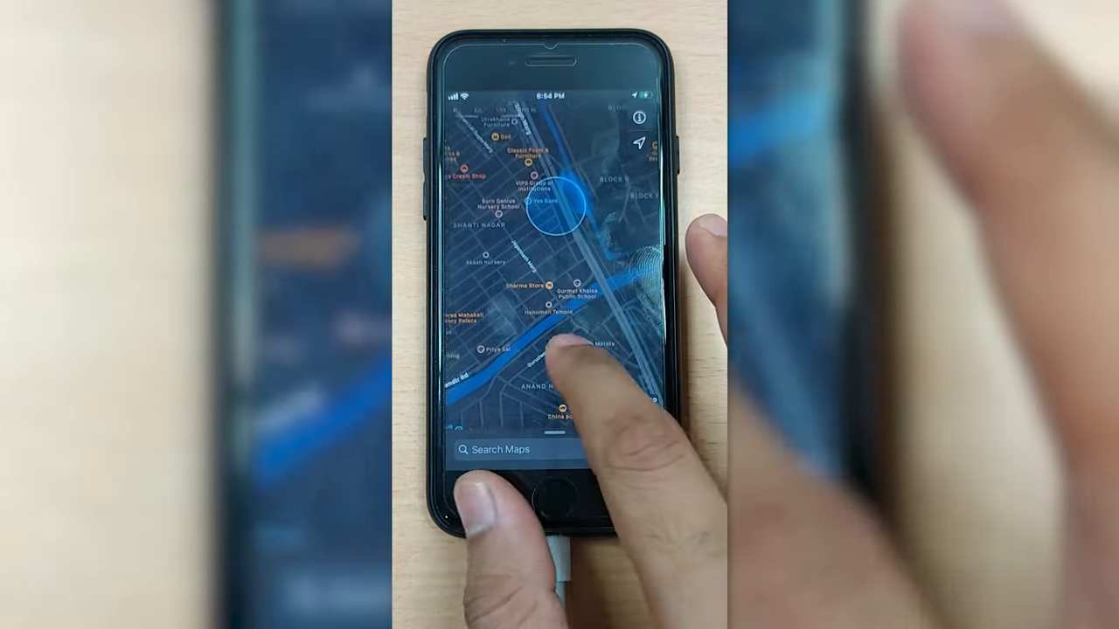